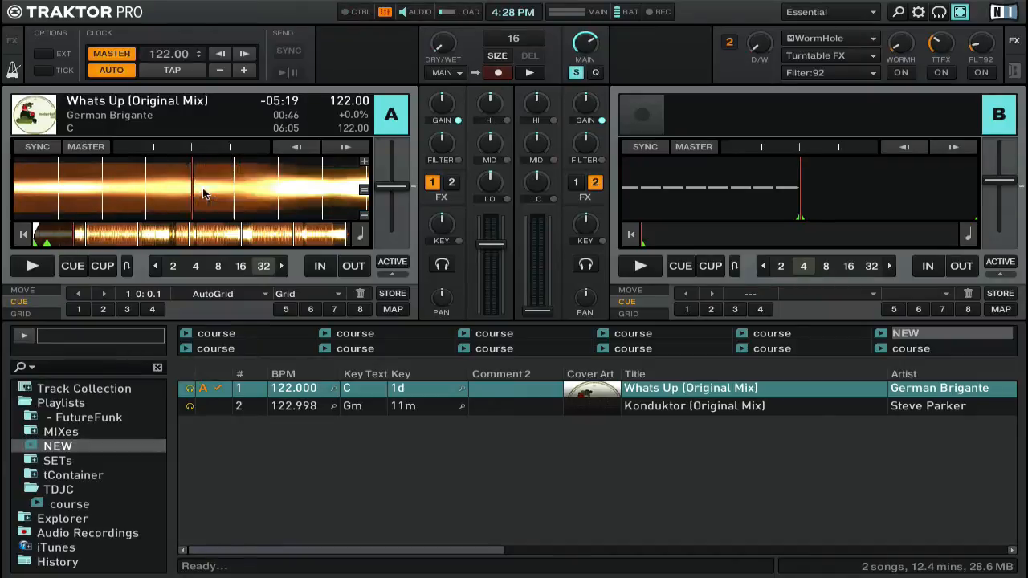
# Start playback of 'Whats Up (Original Mix)' on deck A to locate the main section.
pyautogui.click(32, 266)
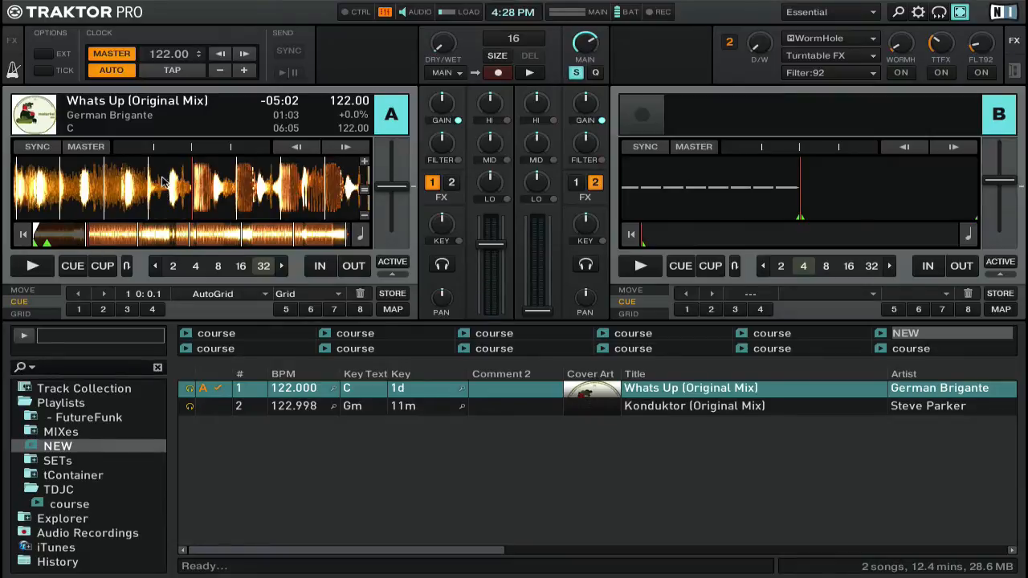
pyautogui.moveTo(115, 197)
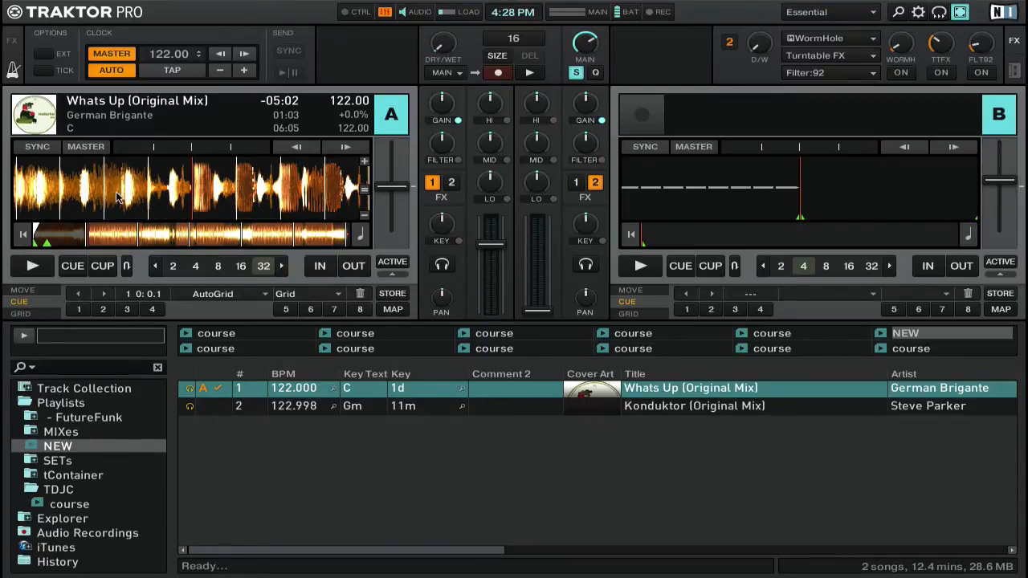
pyautogui.moveTo(41, 221)
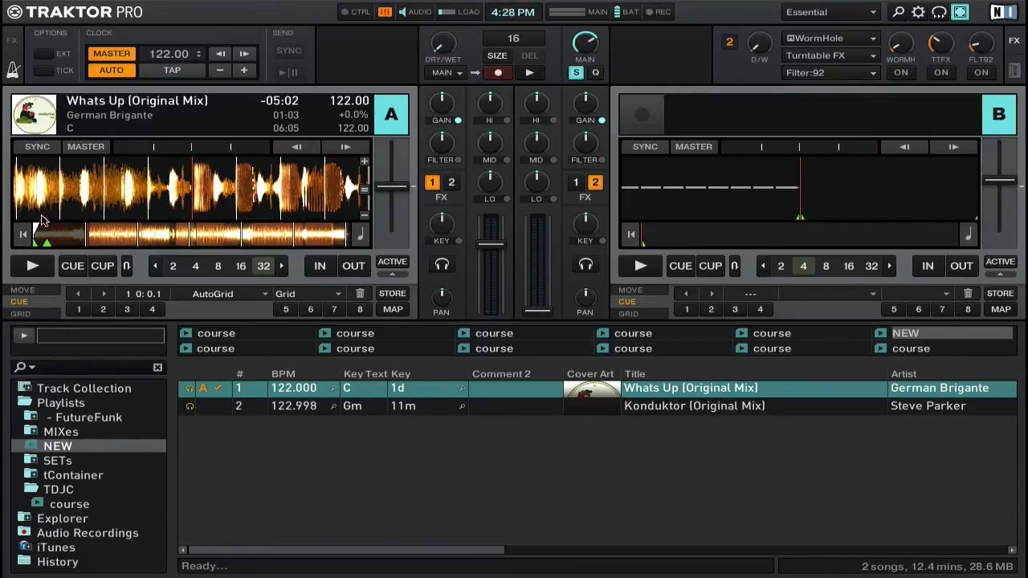
pyautogui.moveTo(116, 202)
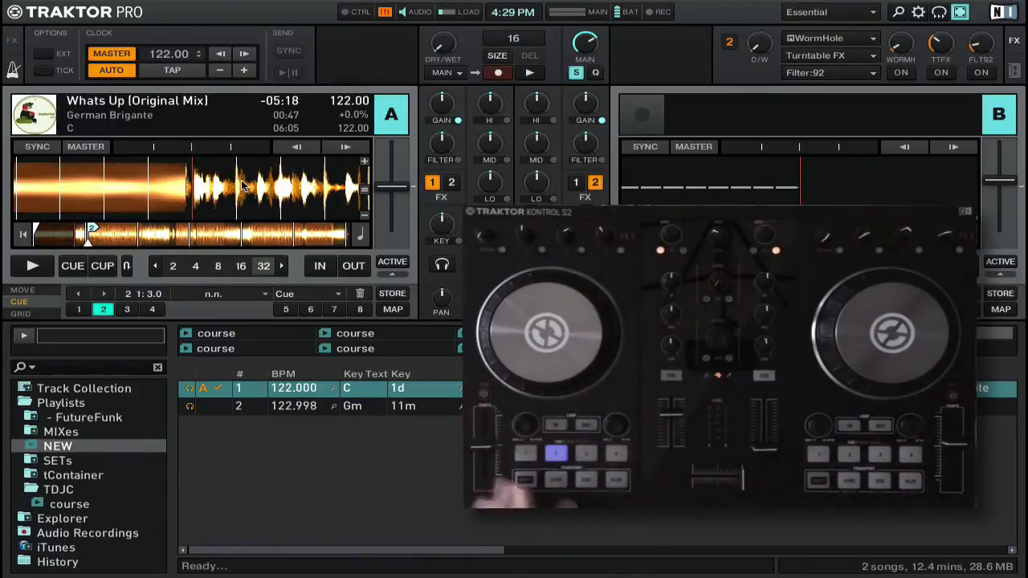
pyautogui.click(32, 265)
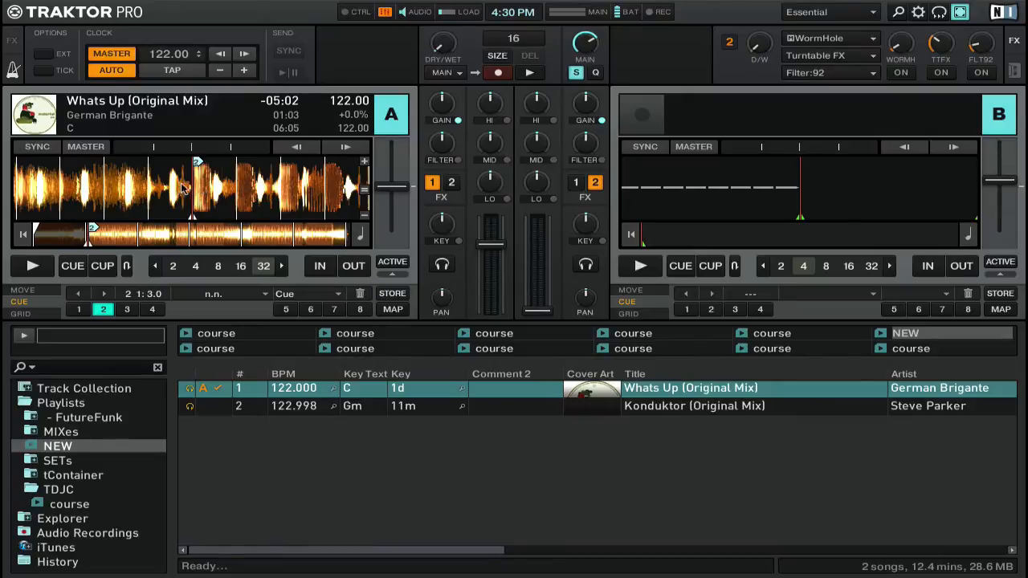
pyautogui.moveTo(192, 187)
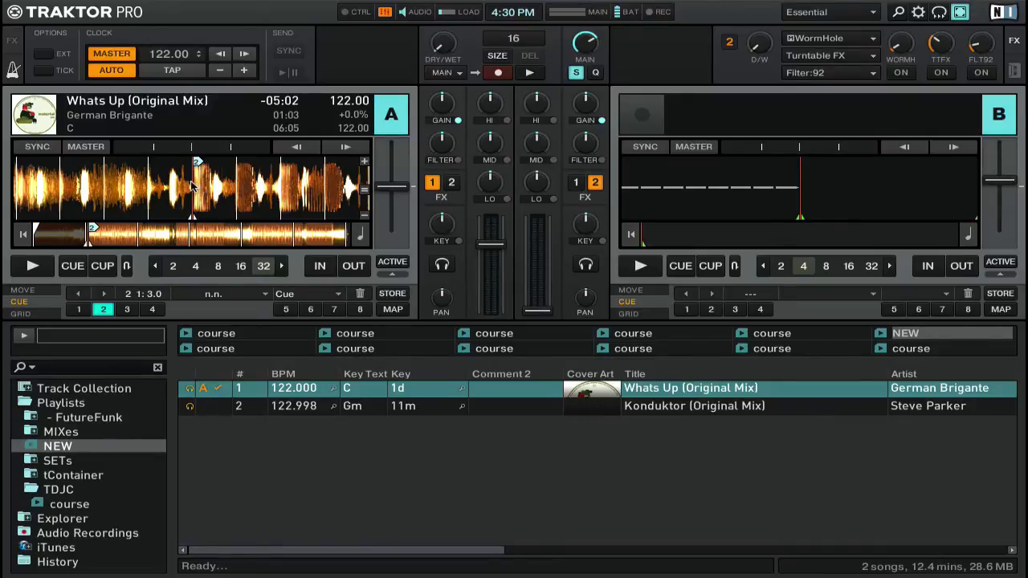